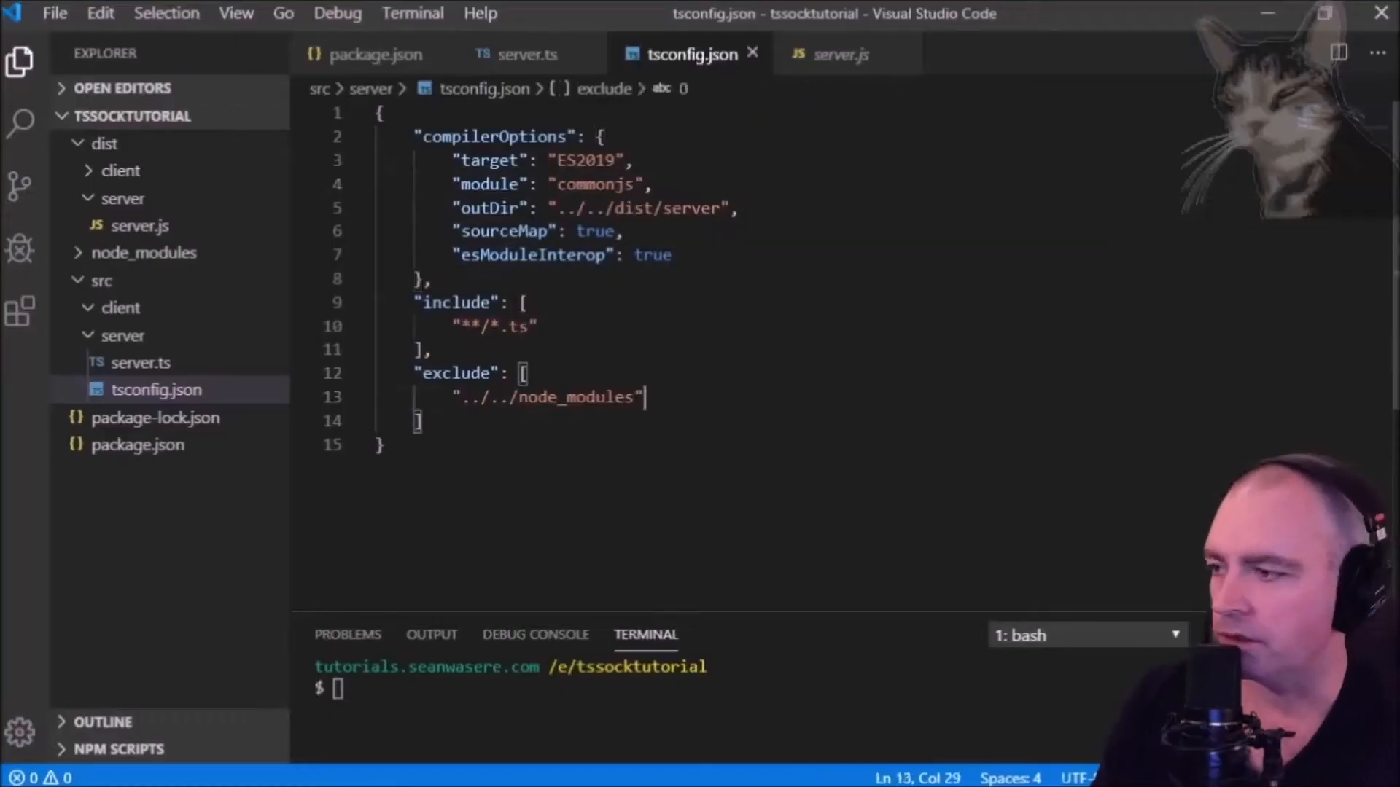
Step: Show index.html with result alert headings added to the game panels
click(526, 54)
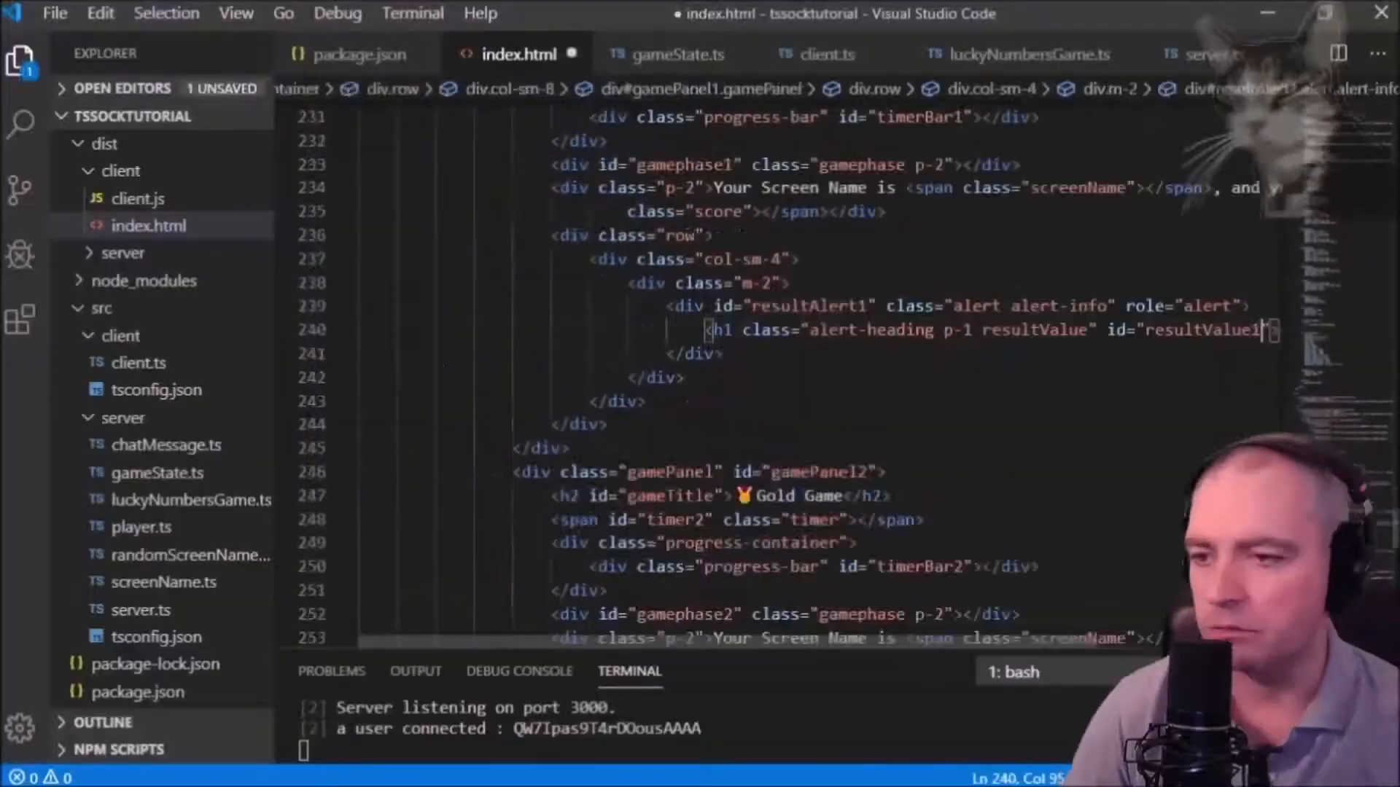
Step: Pass updateChatCallBack to each new LuckyNumbersGame in server.ts and declare the _updateChatCallBack field in luckyNumbersGame.ts
scroll(down, 3)
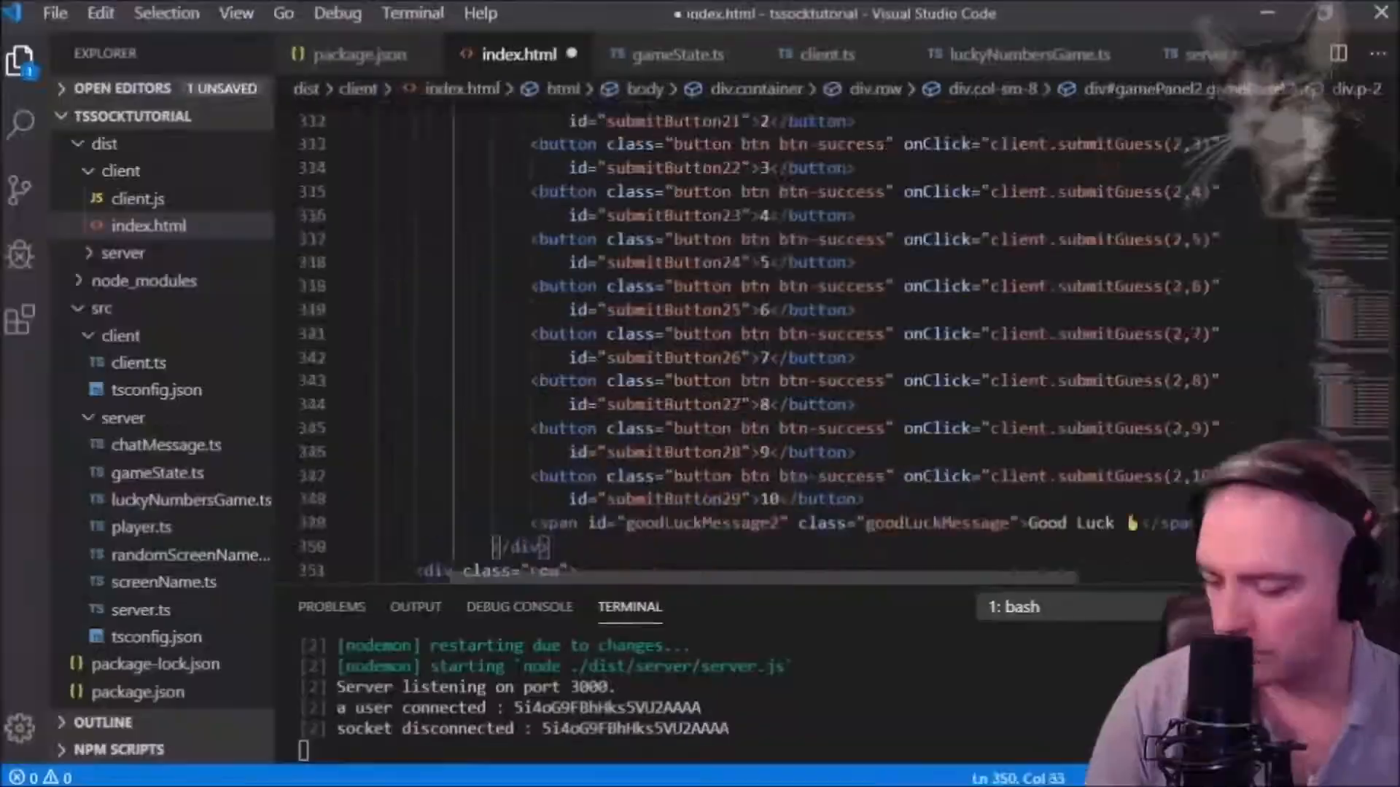
click(825, 54)
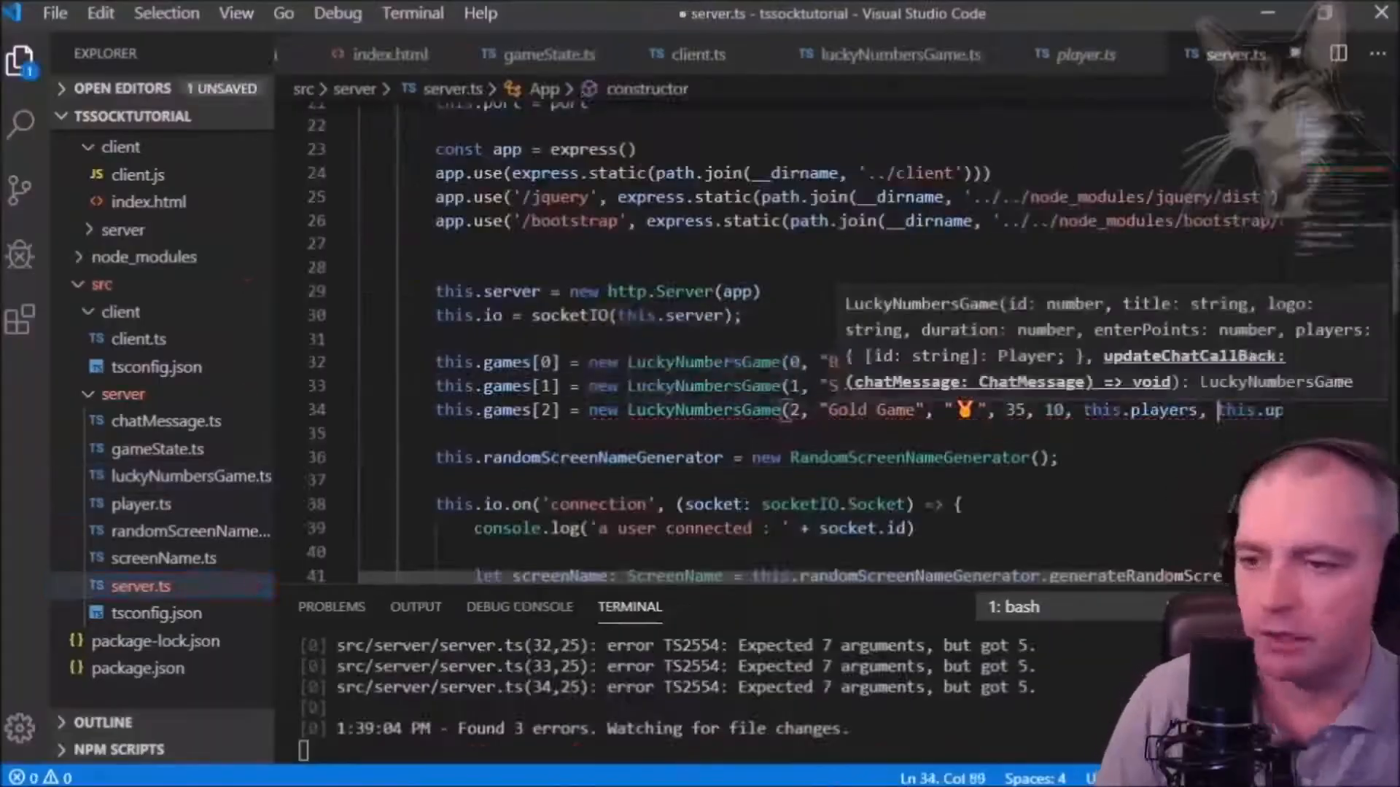
click(347, 54)
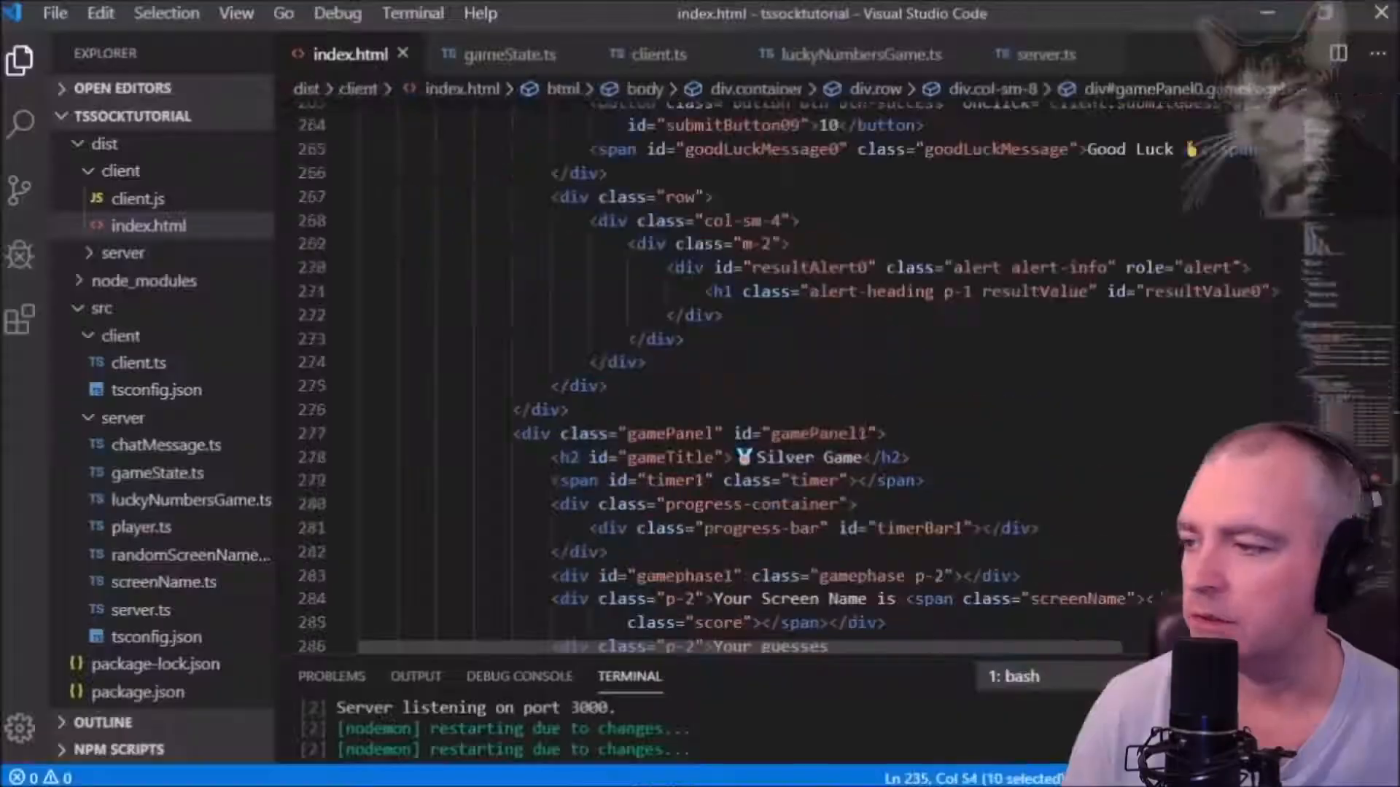
click(860, 54)
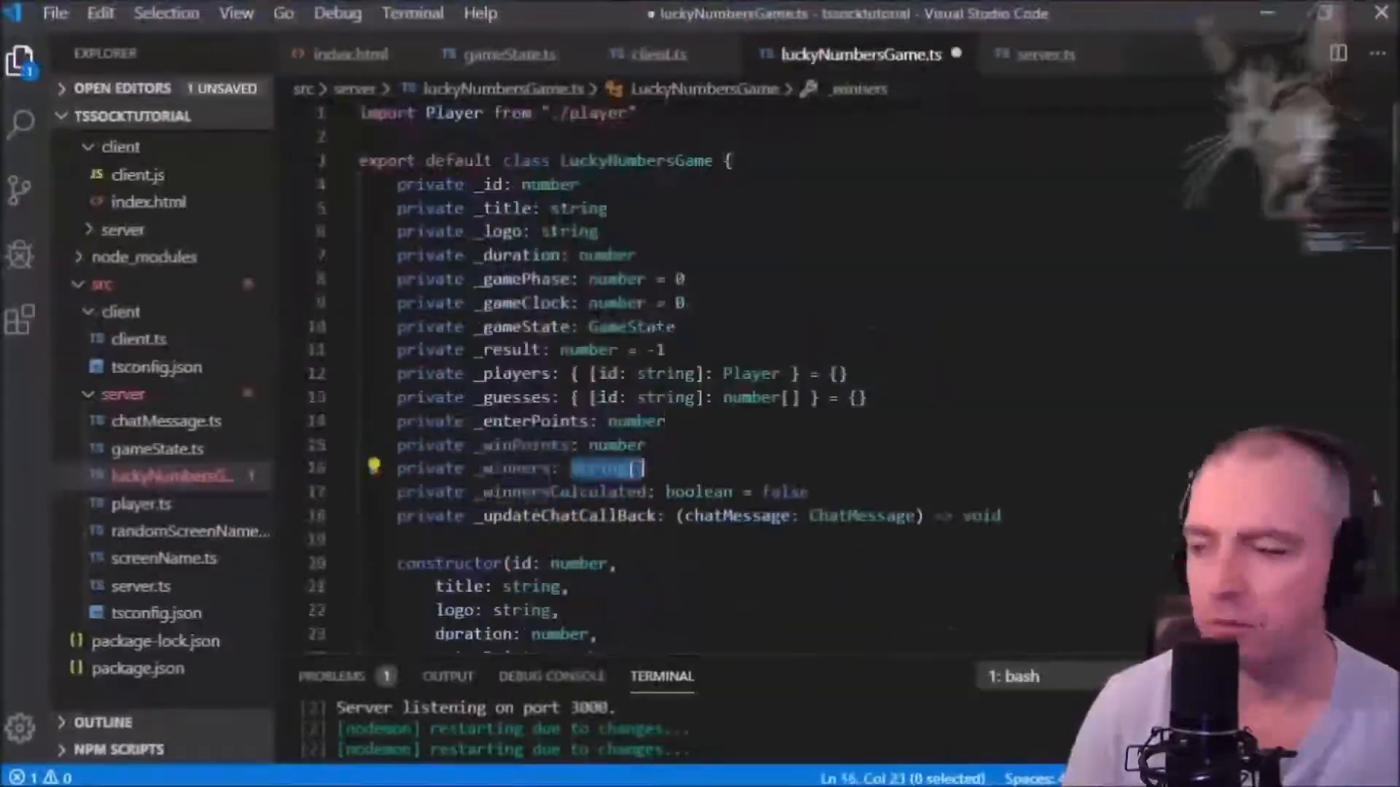